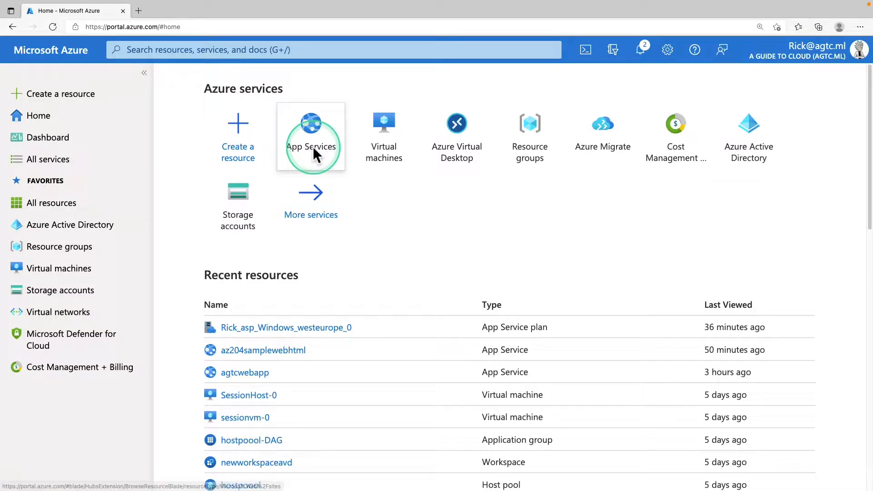
Go to App Services and select the agtcwebapp App Service
click(311, 137)
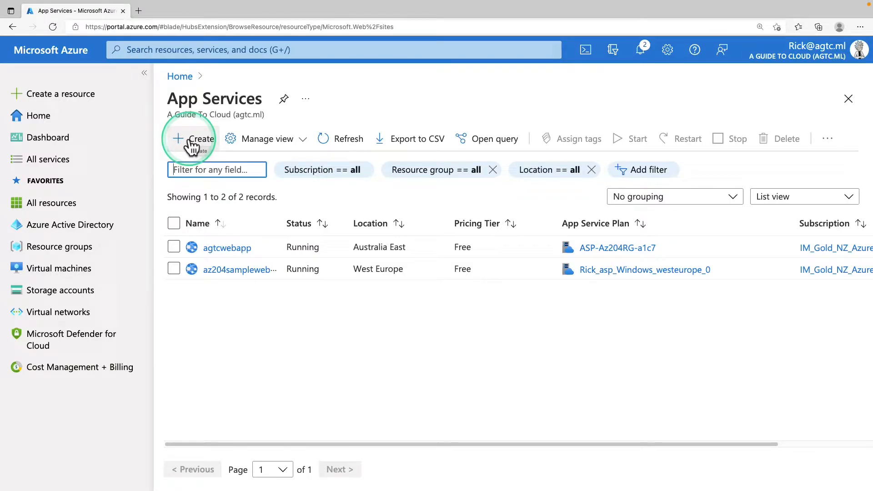
click(227, 247)
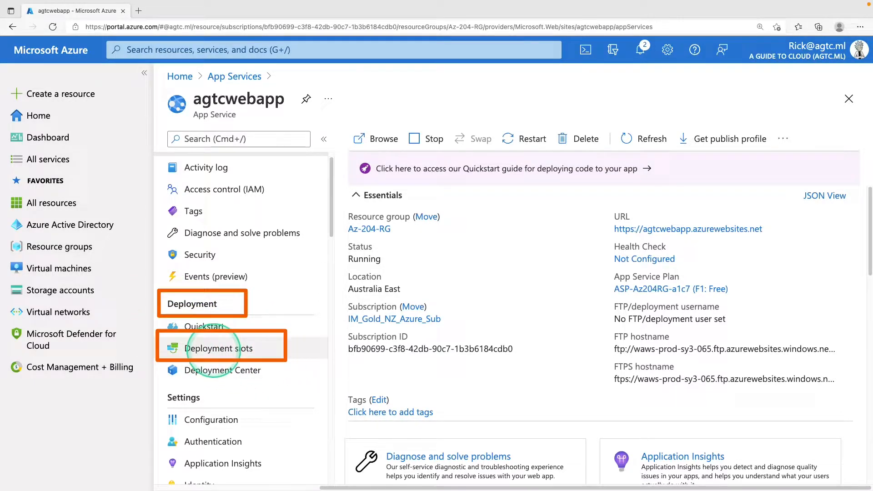
Show agtcwebapp's Deployment slots, which require a standard or premium plan
click(220, 348)
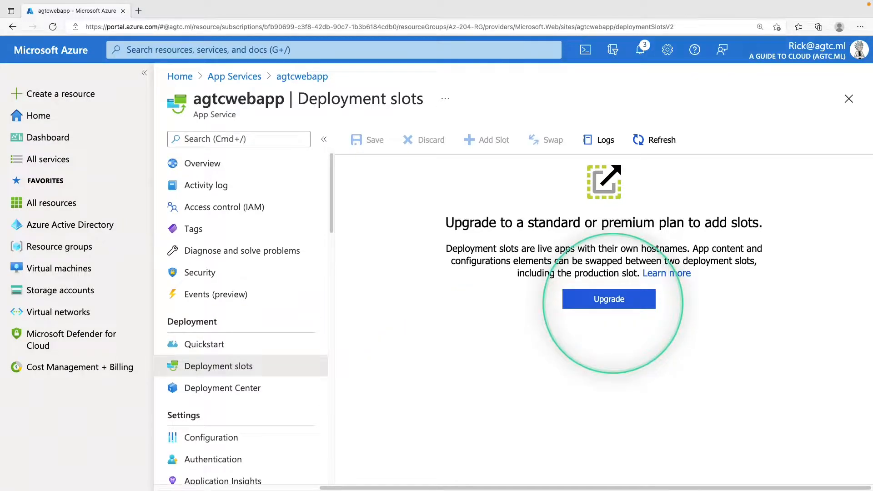
Upgrade the App Service plan to the Production P1V2 pricing tier and apply it
click(608, 299)
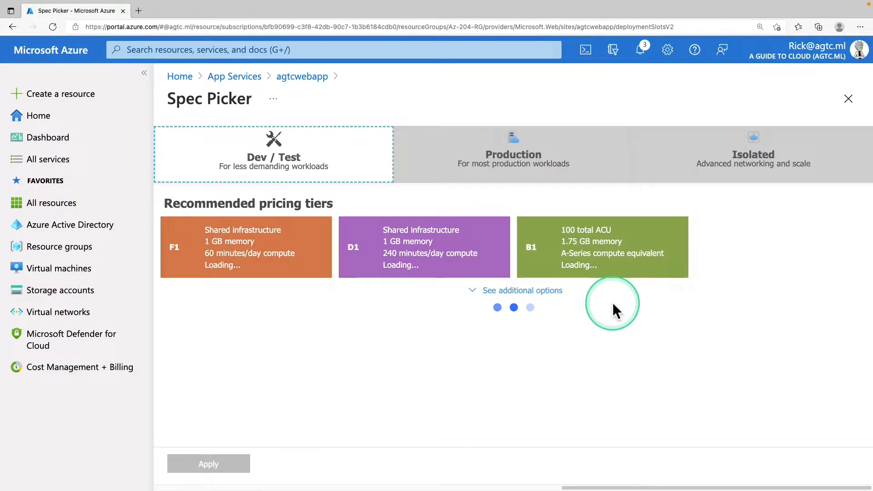
click(509, 155)
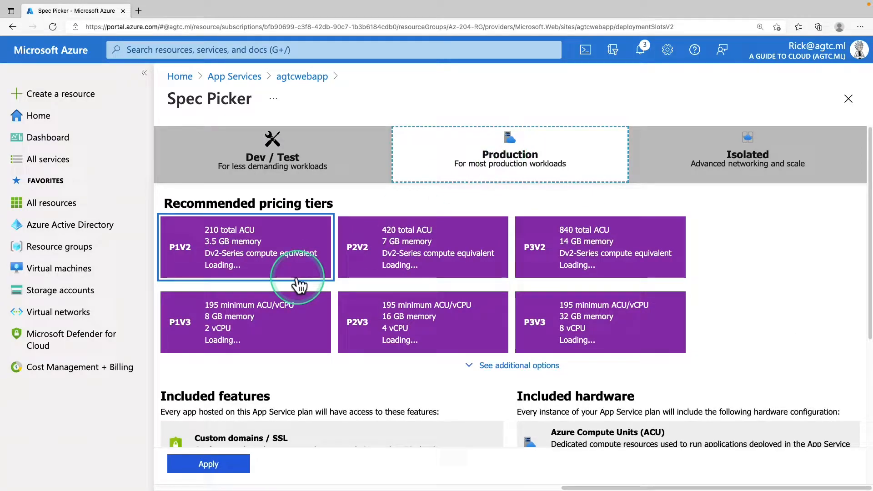
click(245, 247)
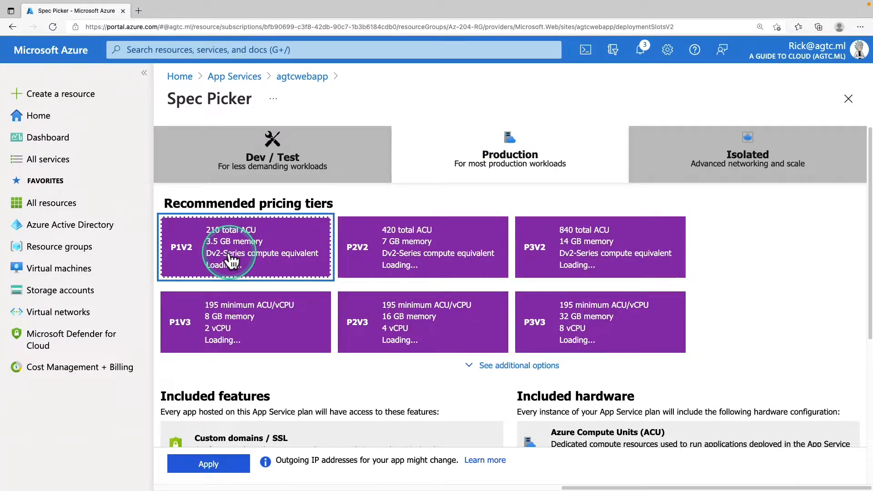
click(208, 464)
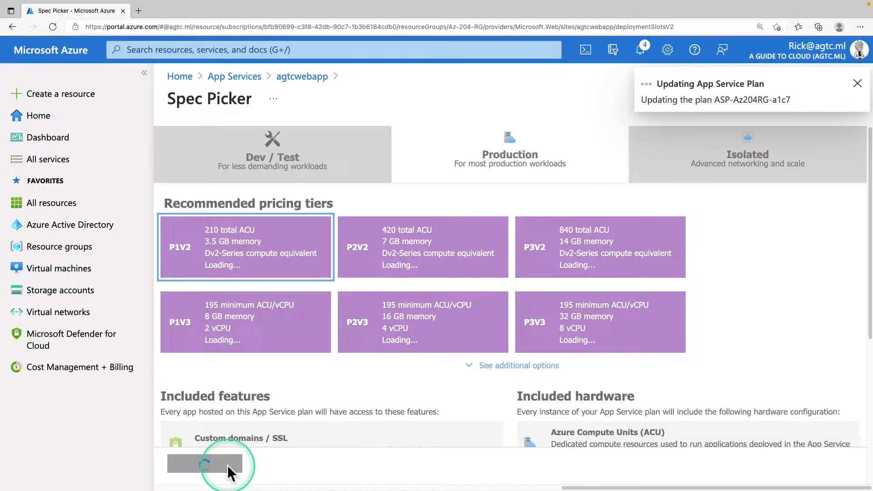
mouse_move(640, 49)
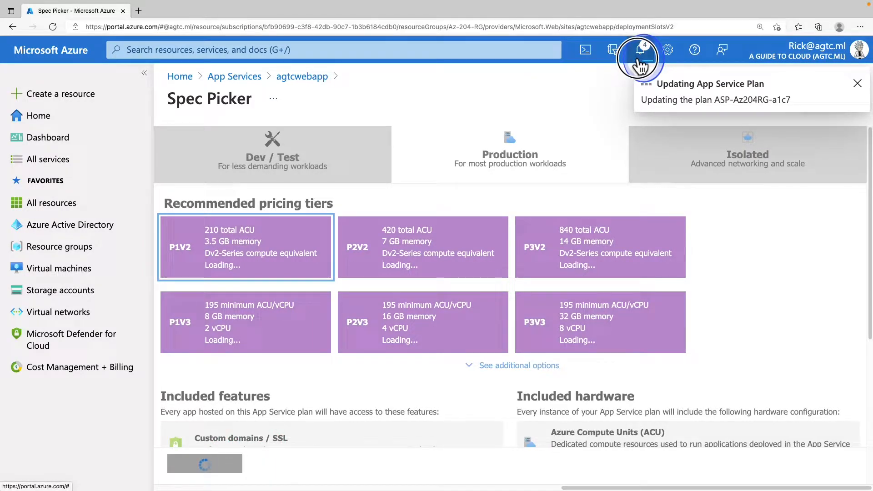
Confirm in notifications that the plan update to P1V2 succeeded, then dismiss them
click(640, 49)
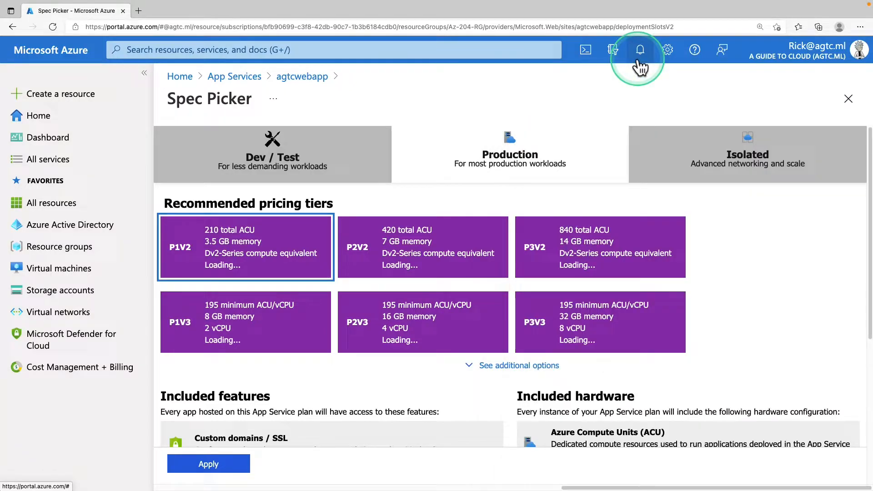
click(640, 49)
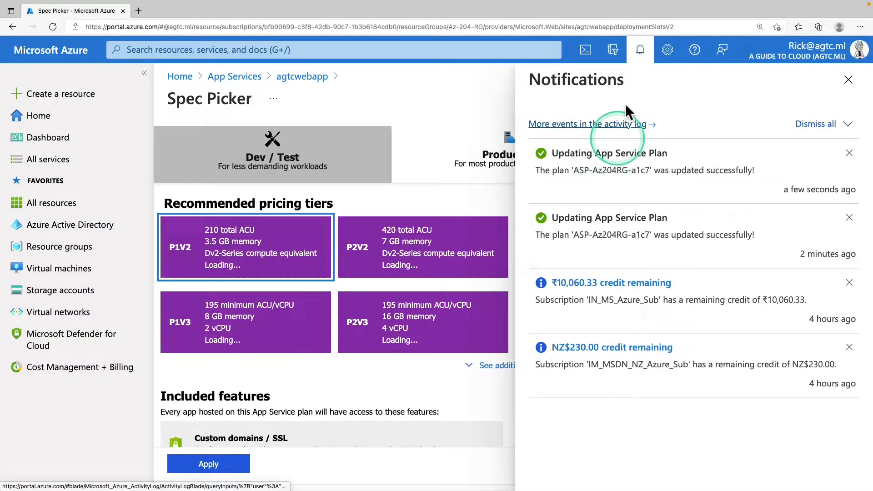
click(847, 79)
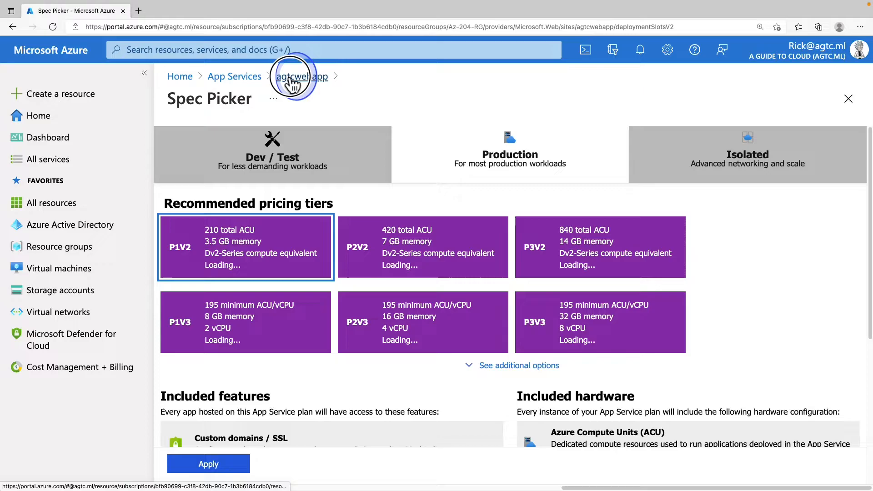
Return to agtcwebapp's Deployment slots and refresh to list the running production slot
click(301, 76)
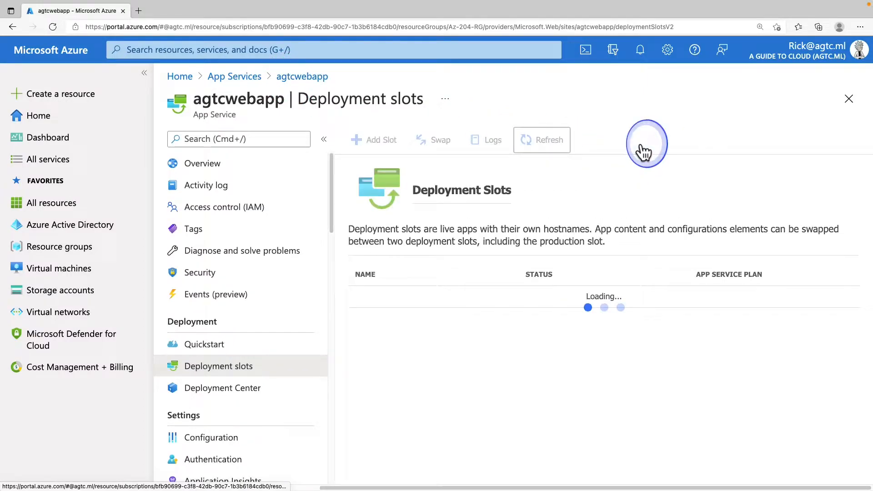
click(541, 140)
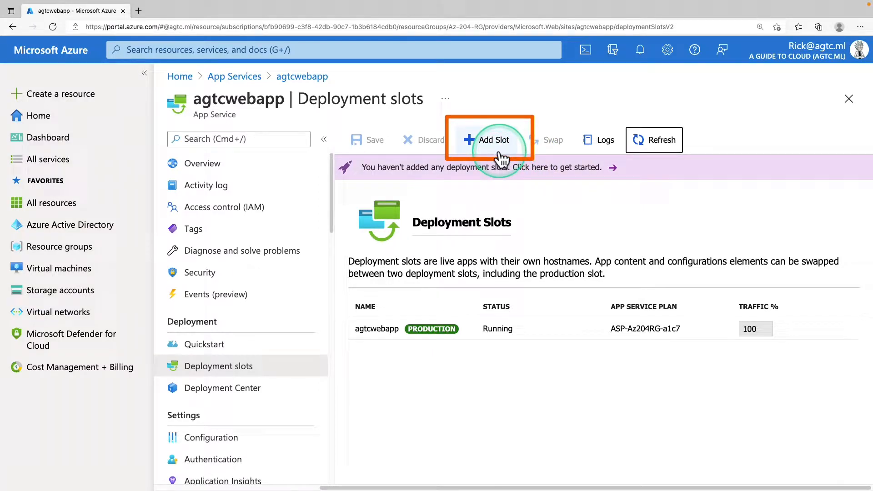
Add a deployment slot named 'staging' without cloning settings
click(490, 140)
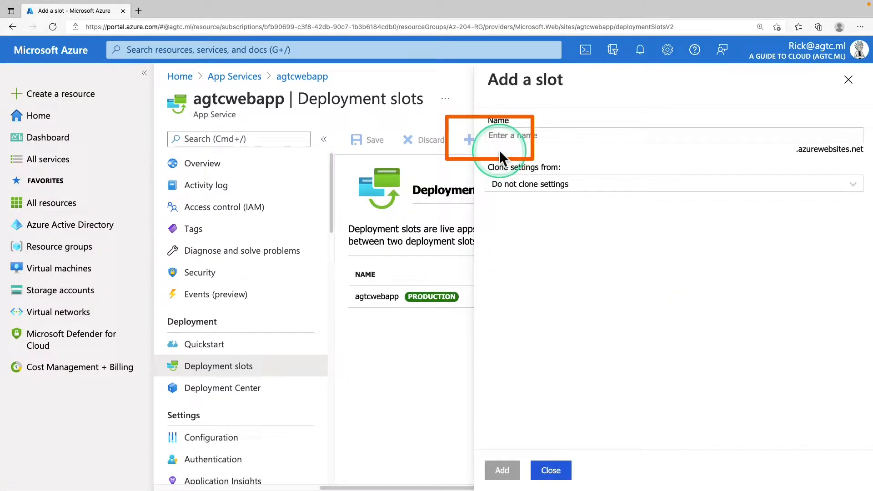
text(staging)
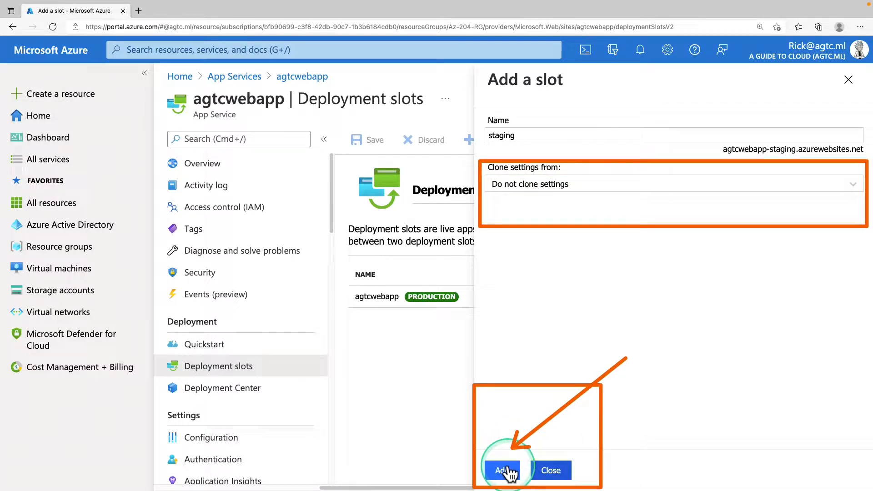
click(501, 470)
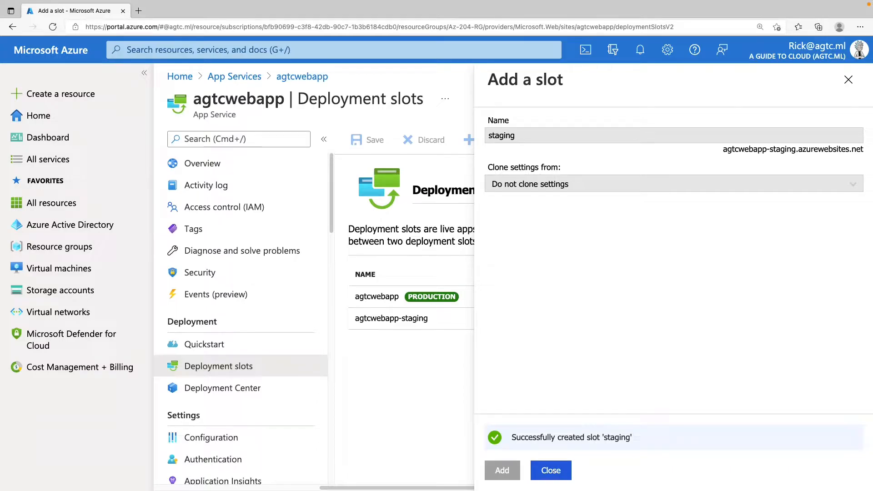
click(551, 470)
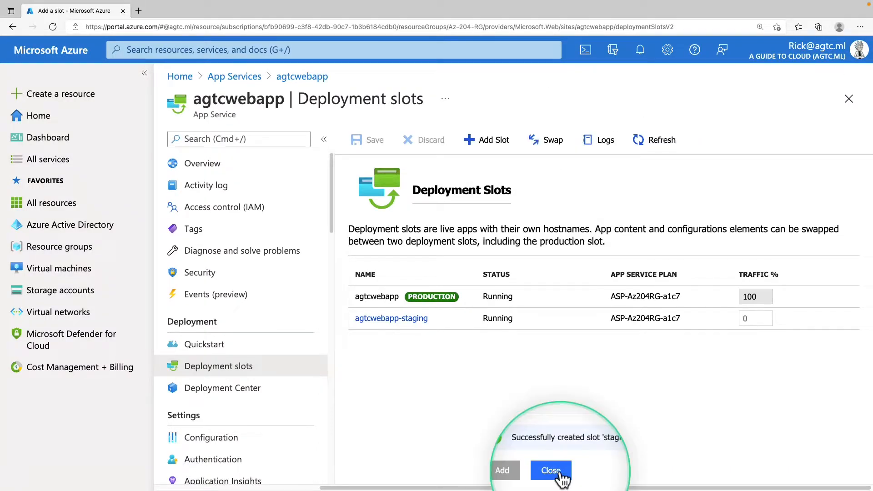
click(551, 470)
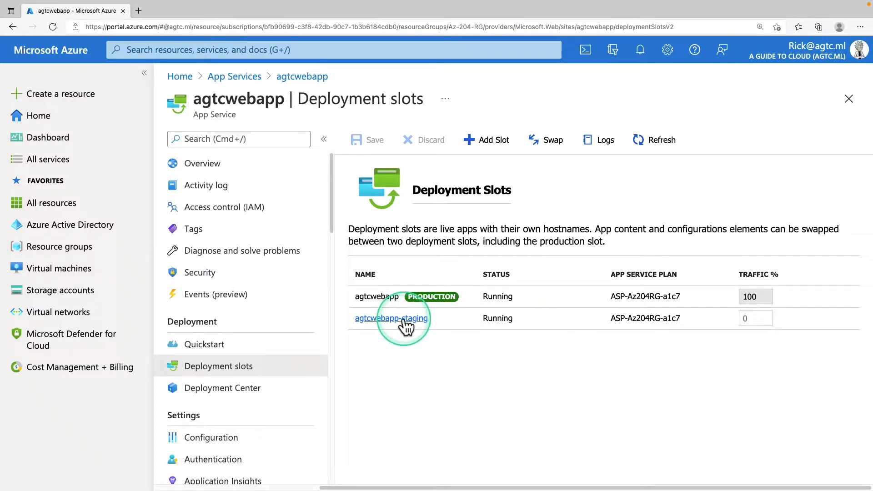
View the agtcwebapp-staging slot's overview with its own azurewebsites.net URL and Running status
click(391, 318)
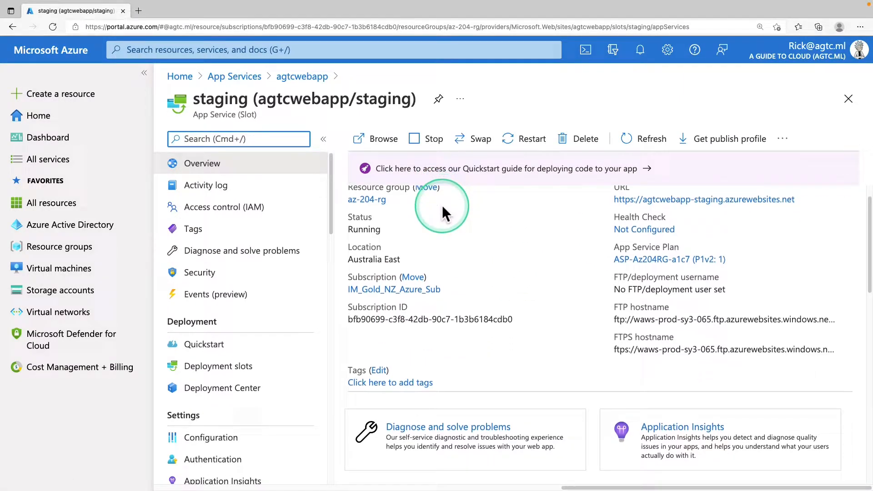
scroll(down, 3)
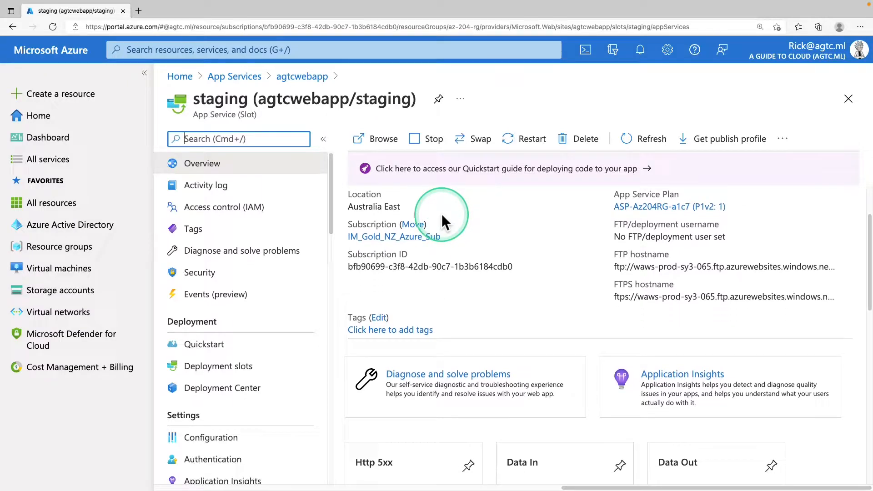
scroll(down, 3)
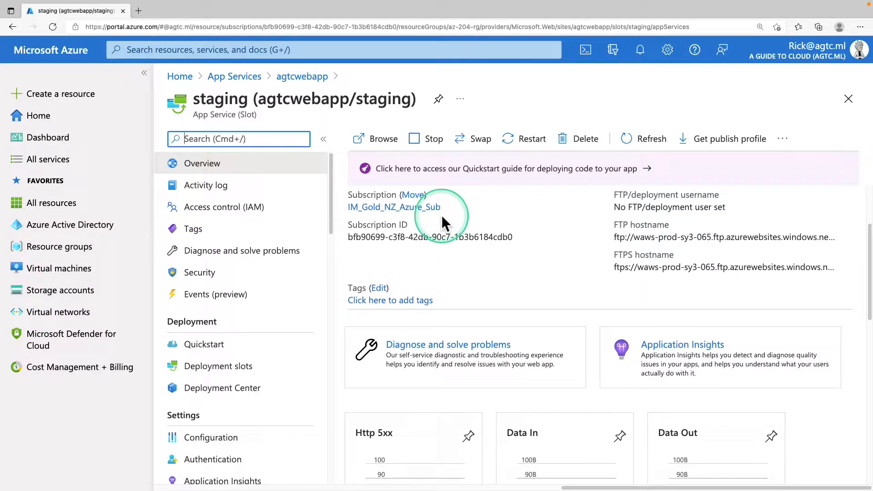
scroll(down, 3)
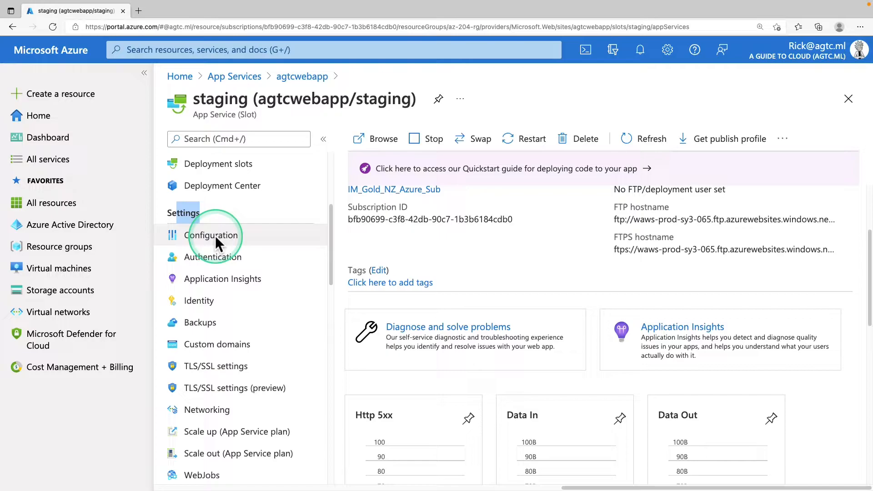
click(210, 235)
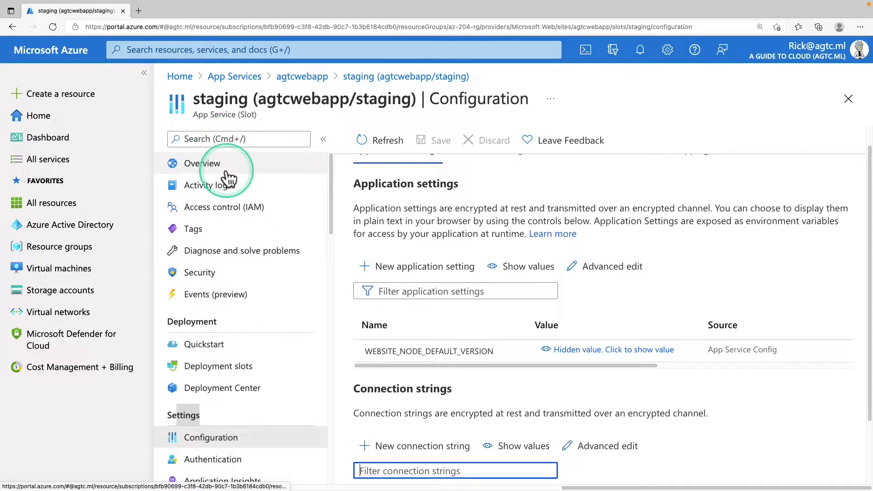
click(202, 163)
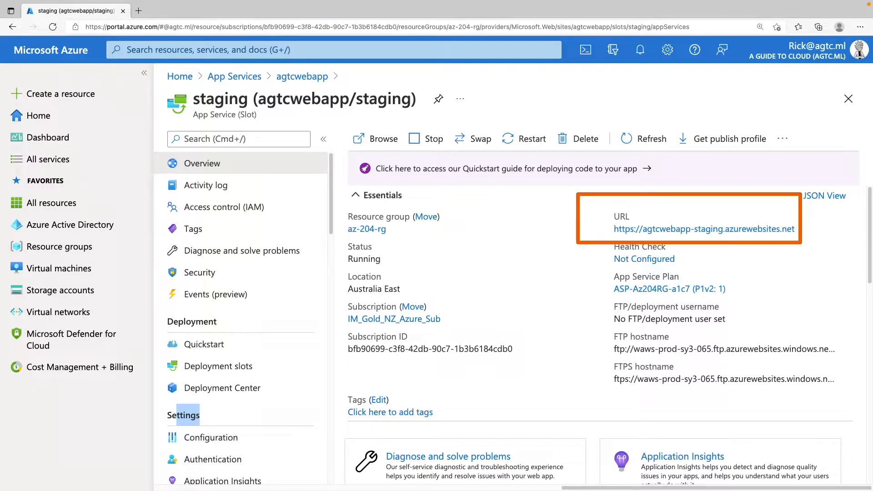
scroll(down, 3)
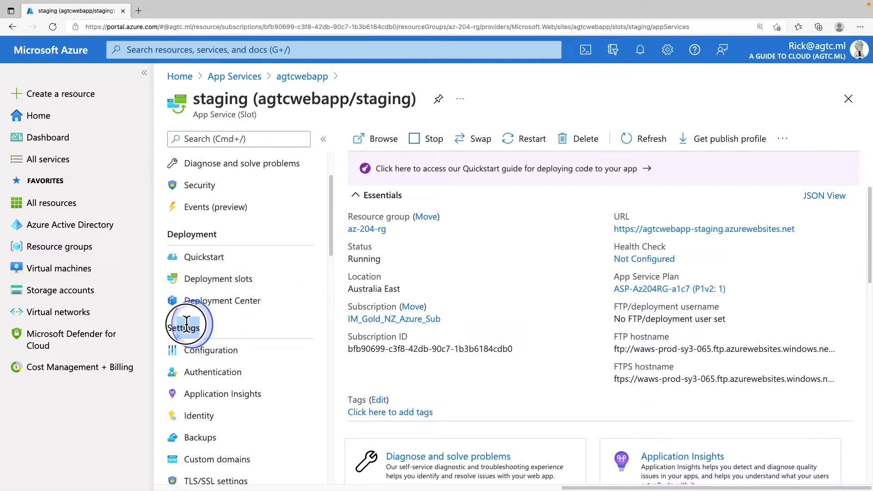
mouse_move(207, 358)
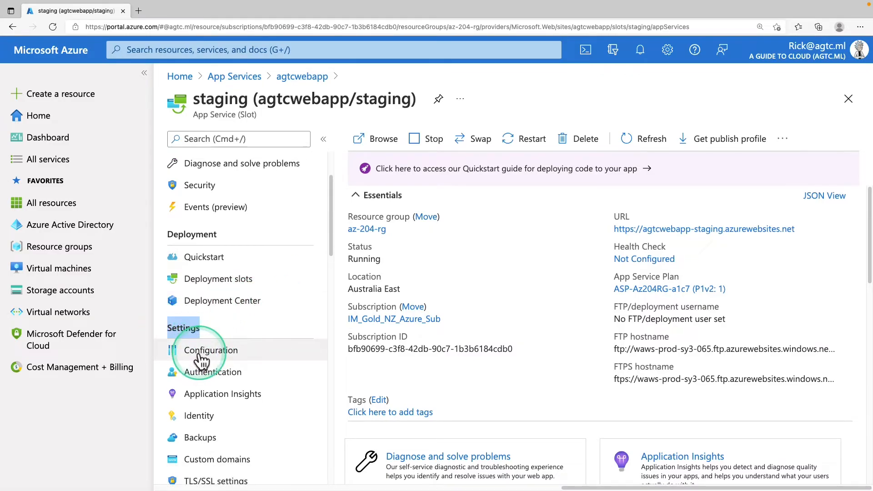
Show the staging slot's Configuration General settings with Auto swap enabled set to Off
click(211, 350)
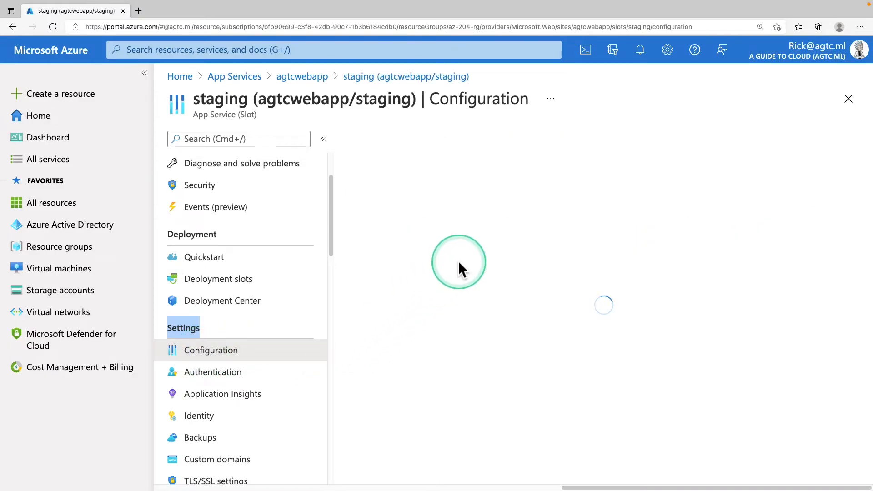
click(495, 172)
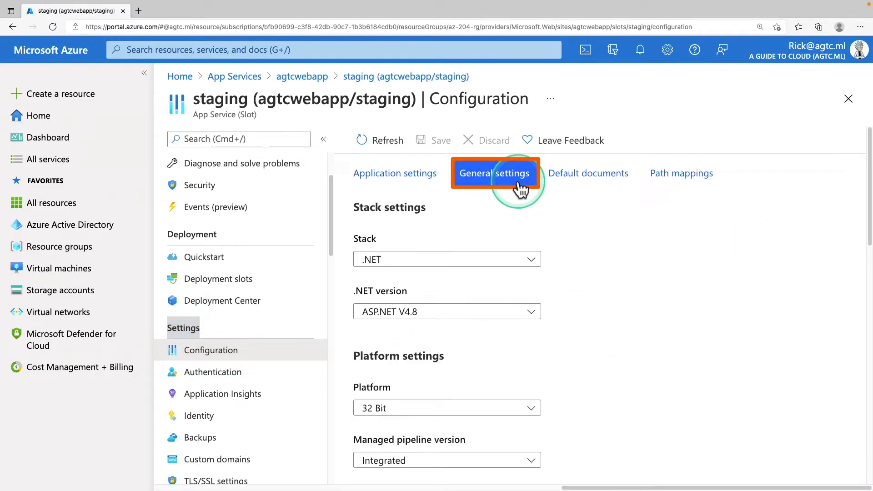
scroll(down, 3)
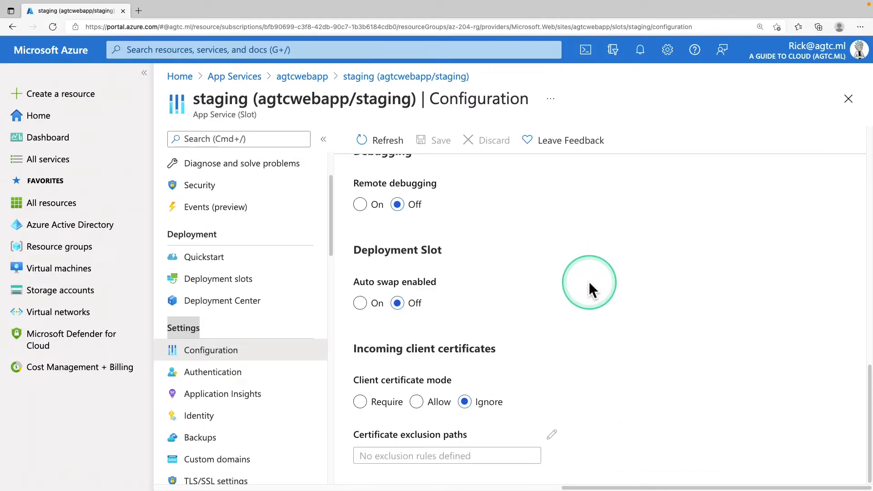
mouse_move(611, 240)
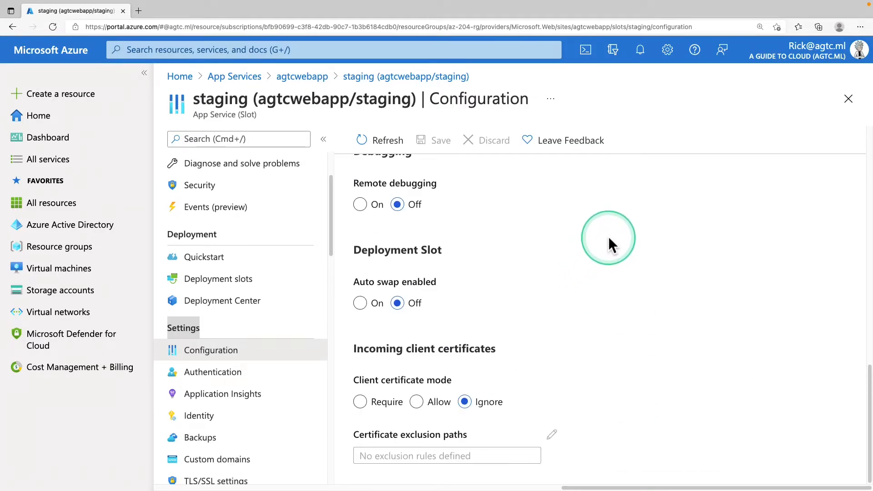